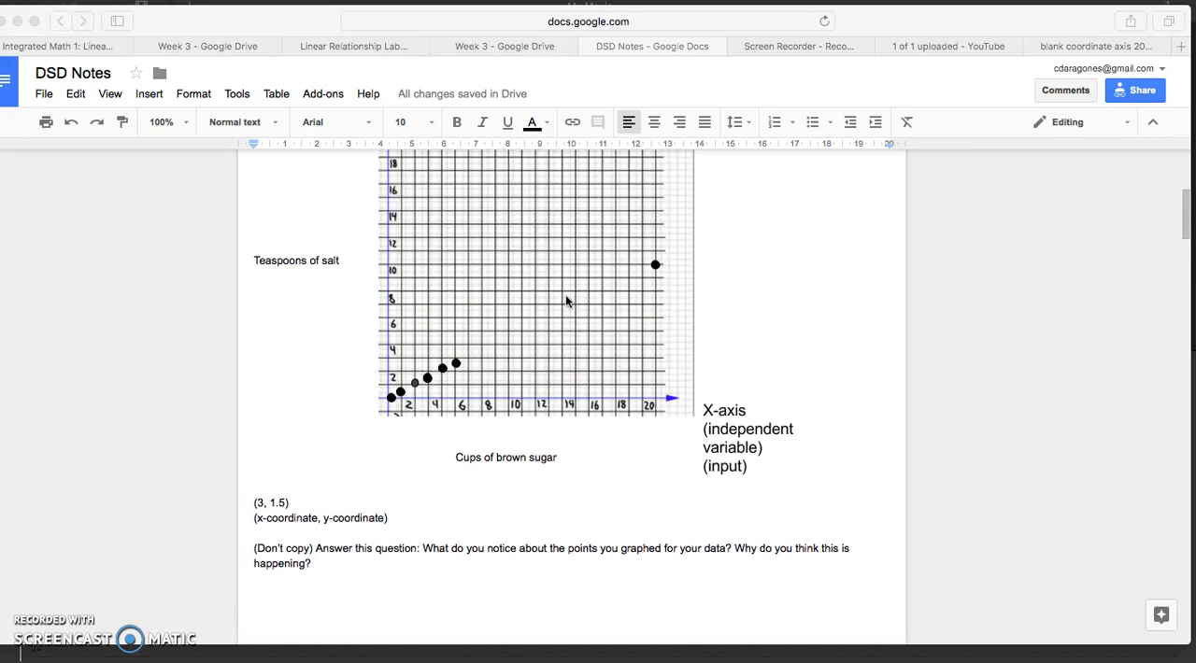
Scroll past the graph to the question and start an empty answer line below it
scroll(down, 3)
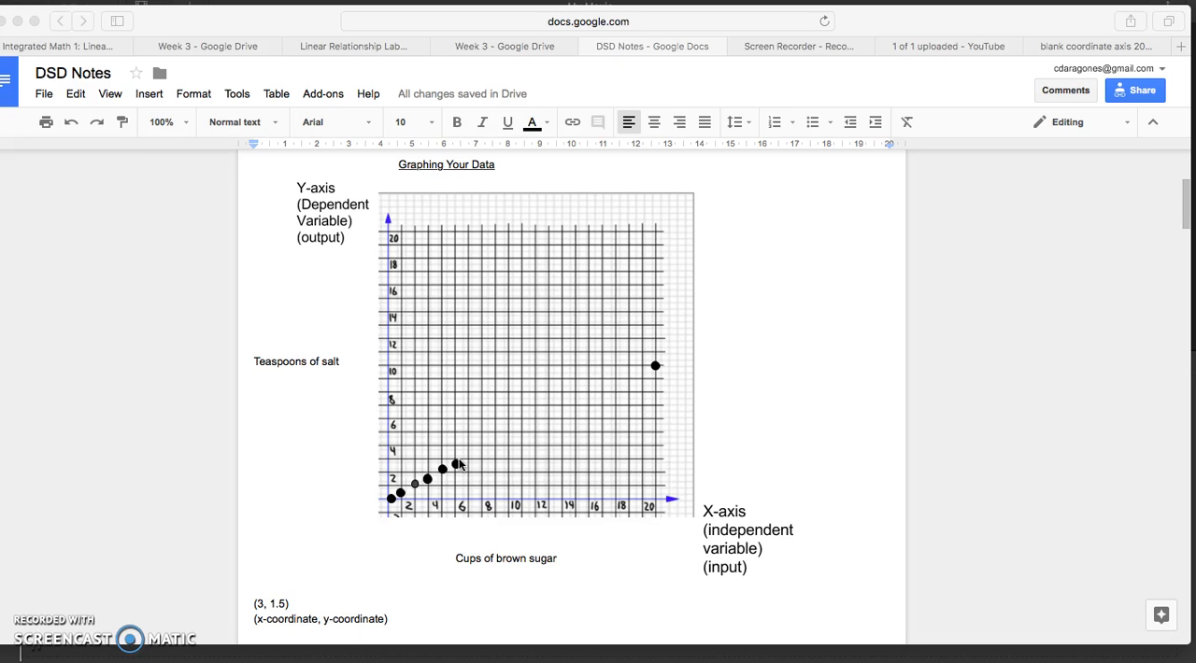
scroll(down, 3)
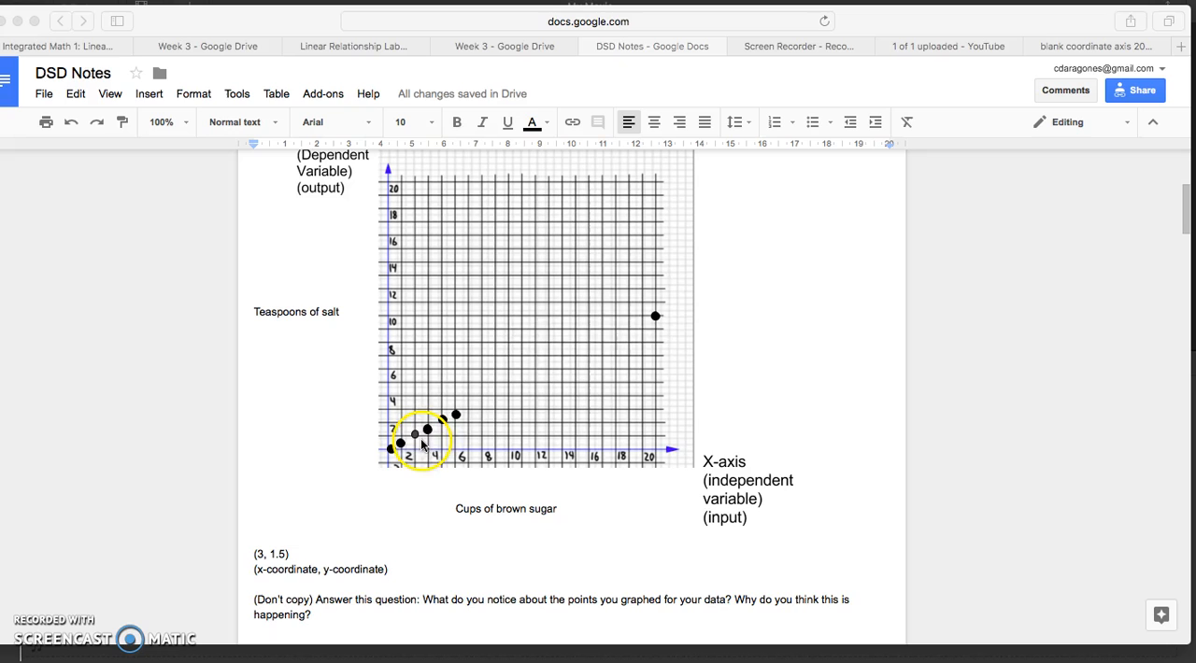
scroll(down, 3)
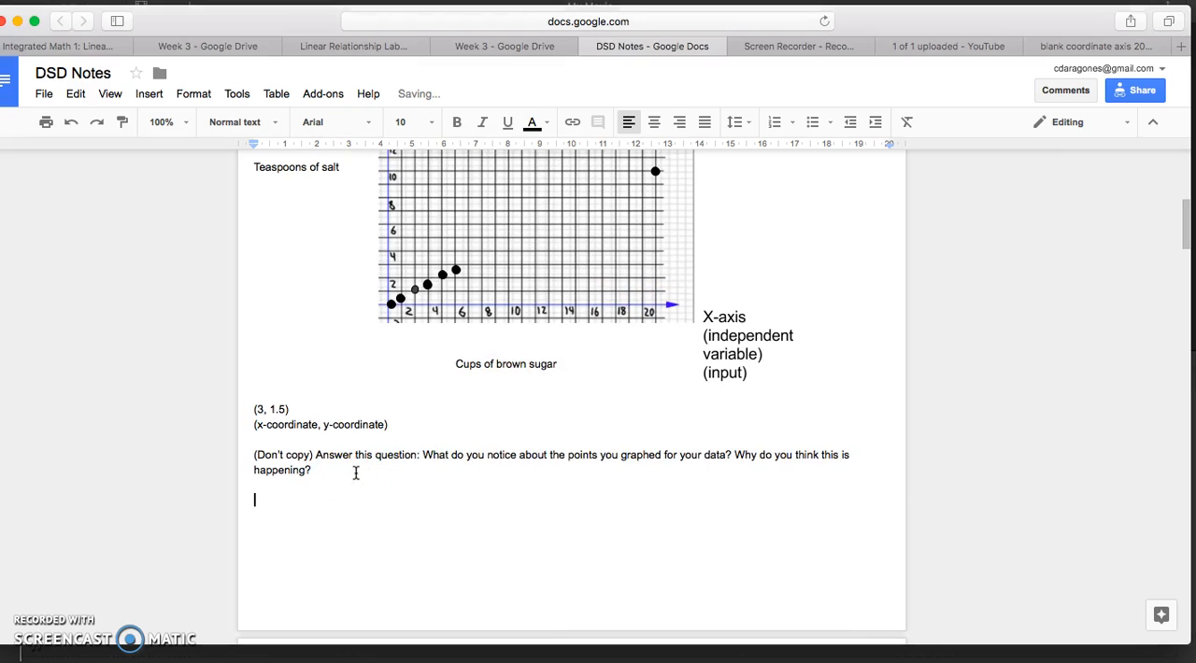
Write that the graph's points create a line, showing a constant brown sugar–salt relationship
text(The points of my graph)
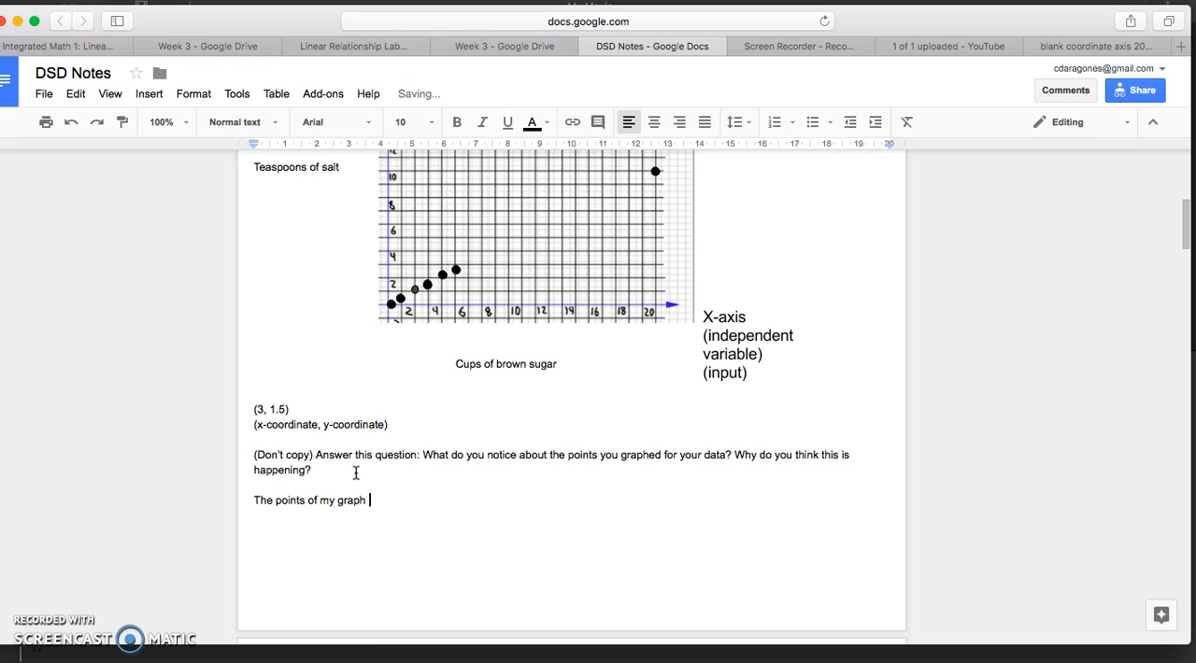
text(create a)
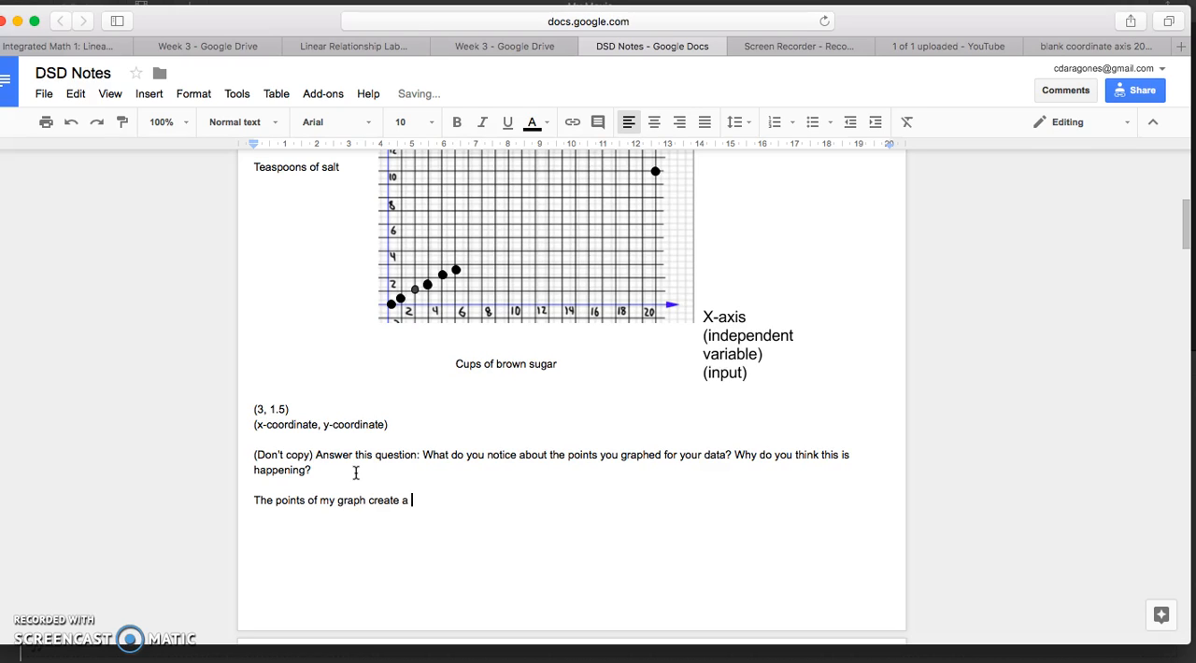
text(line.)
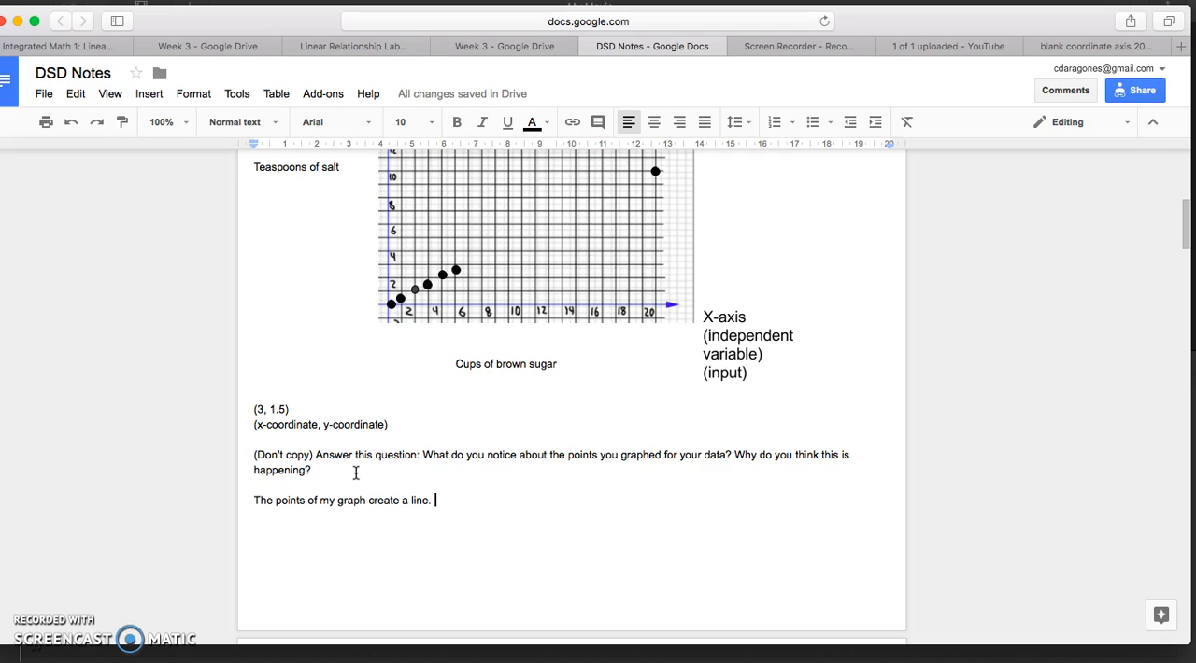
text(There is a constant relationship between my two variables, brown sugar and te)
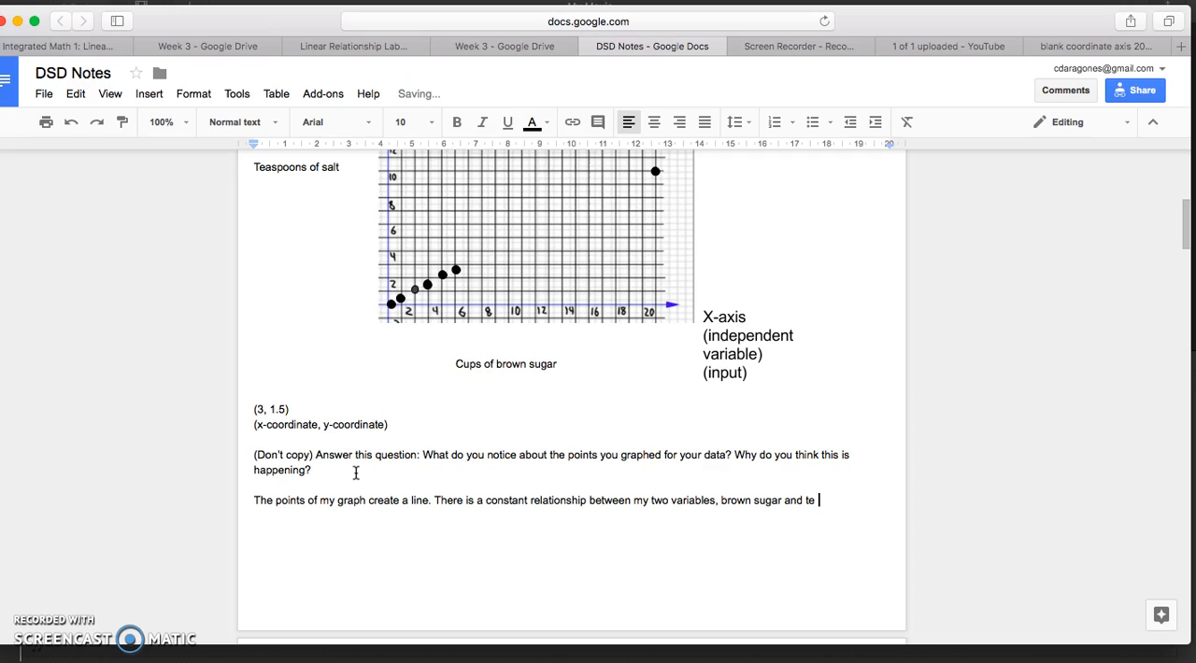
text(salt.)
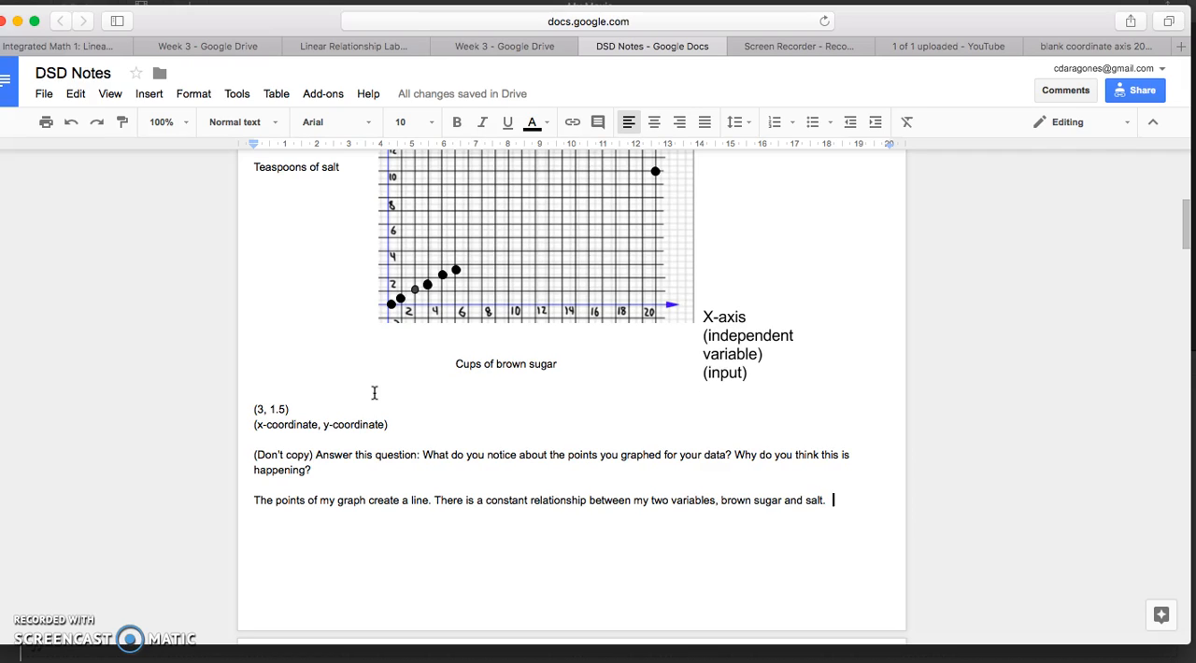
Add that the brown sugar amount tells how much salt to use, salt being half
text(I am)
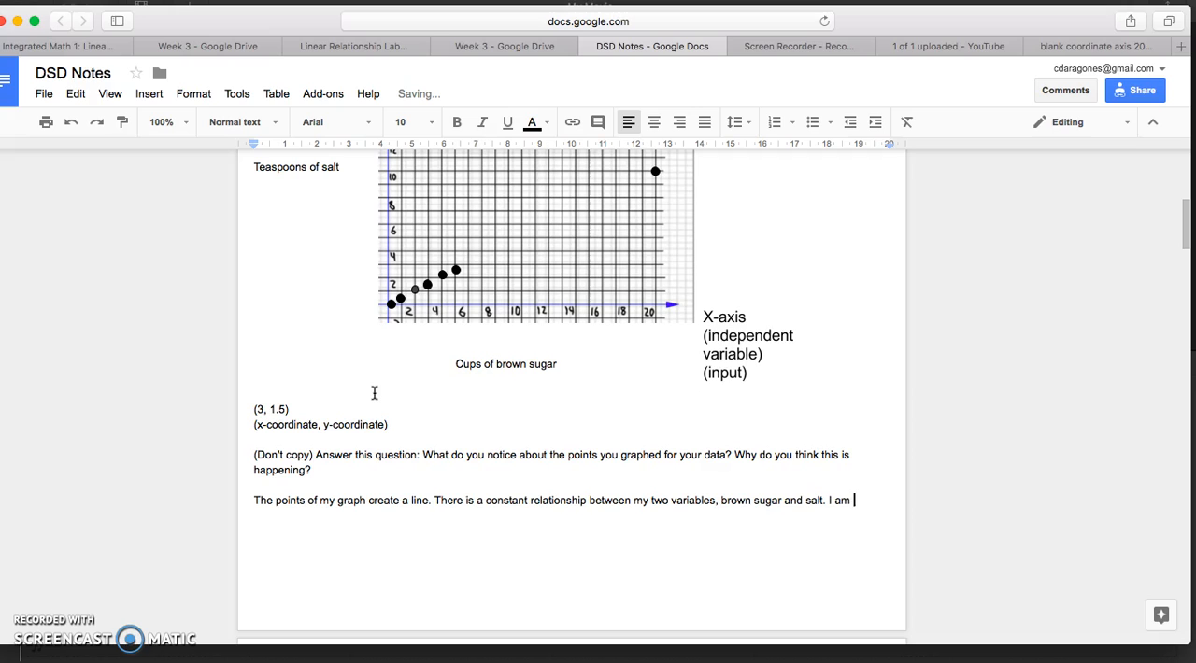
text(taking my brown sugar and halving i)
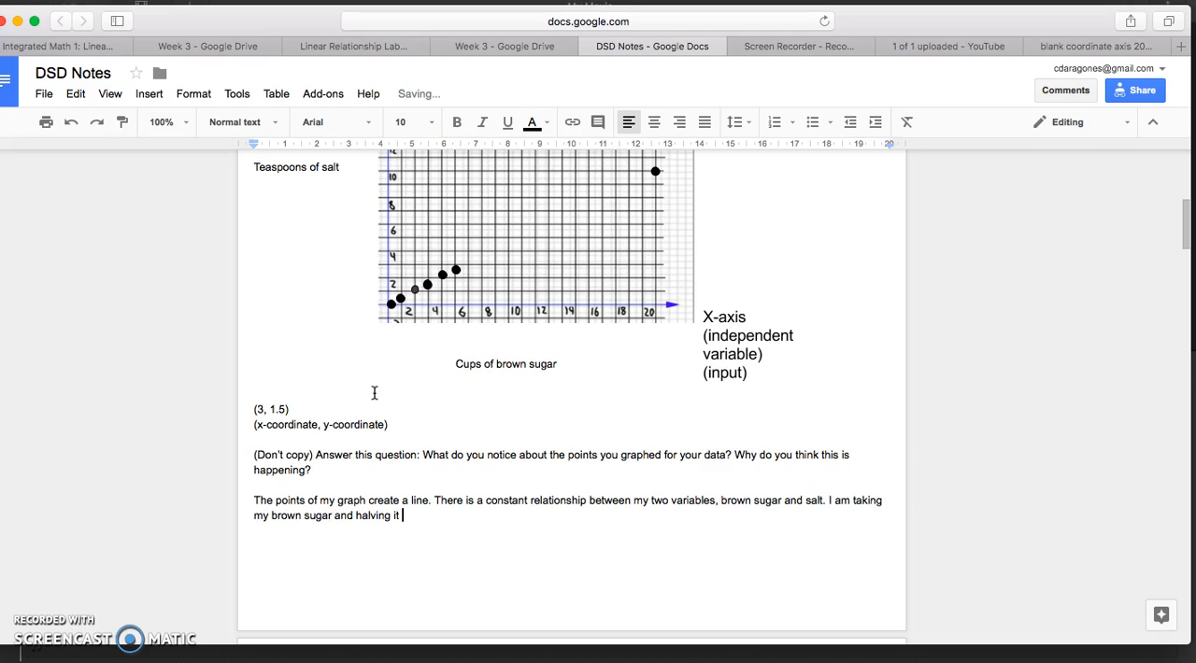
text(to kno)
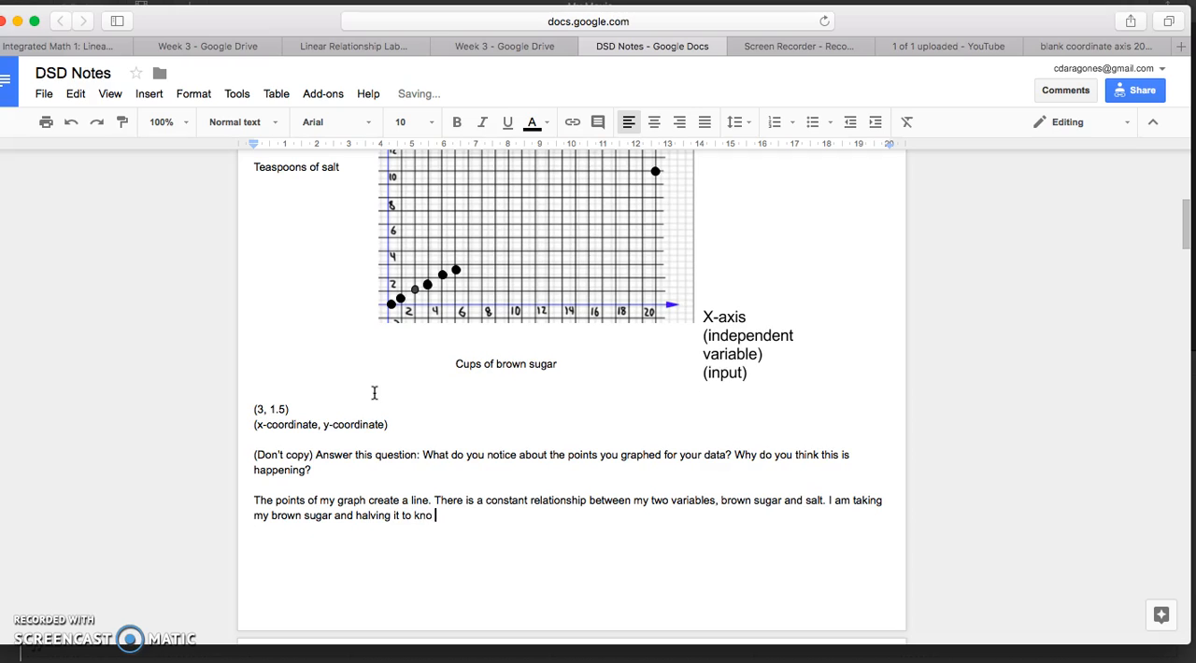
text(wh)
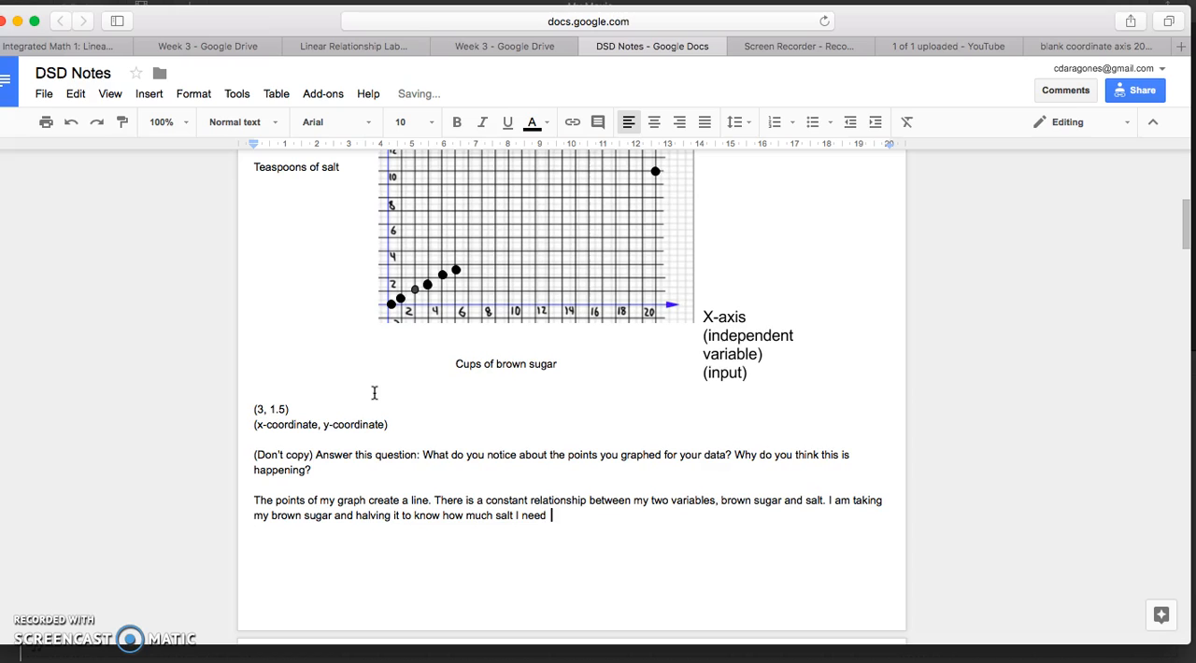
text(.)
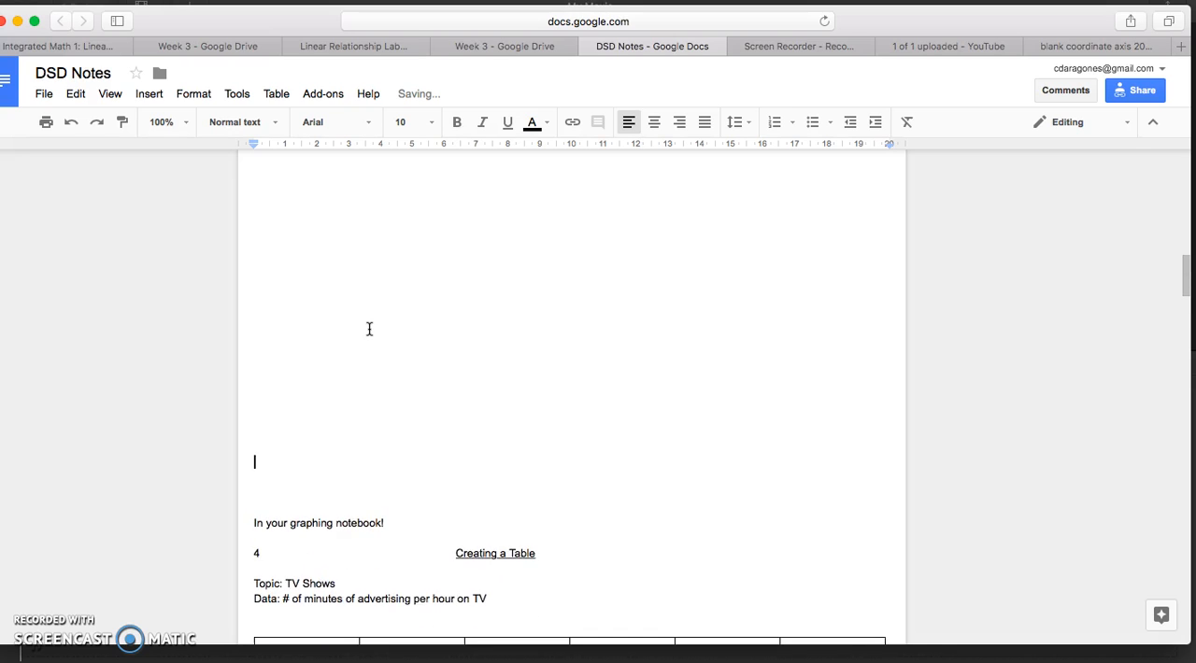
Number the new page 5 at the right and centre the 'Linear Relationships' title
scroll(down, 3)
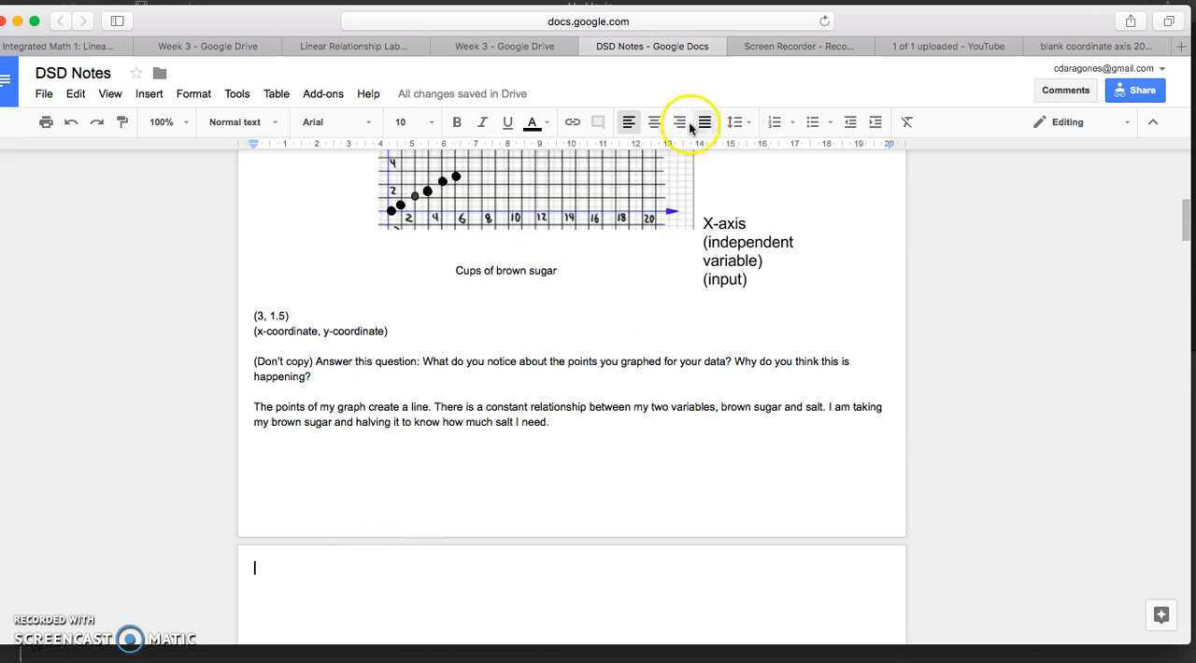
click(654, 121)
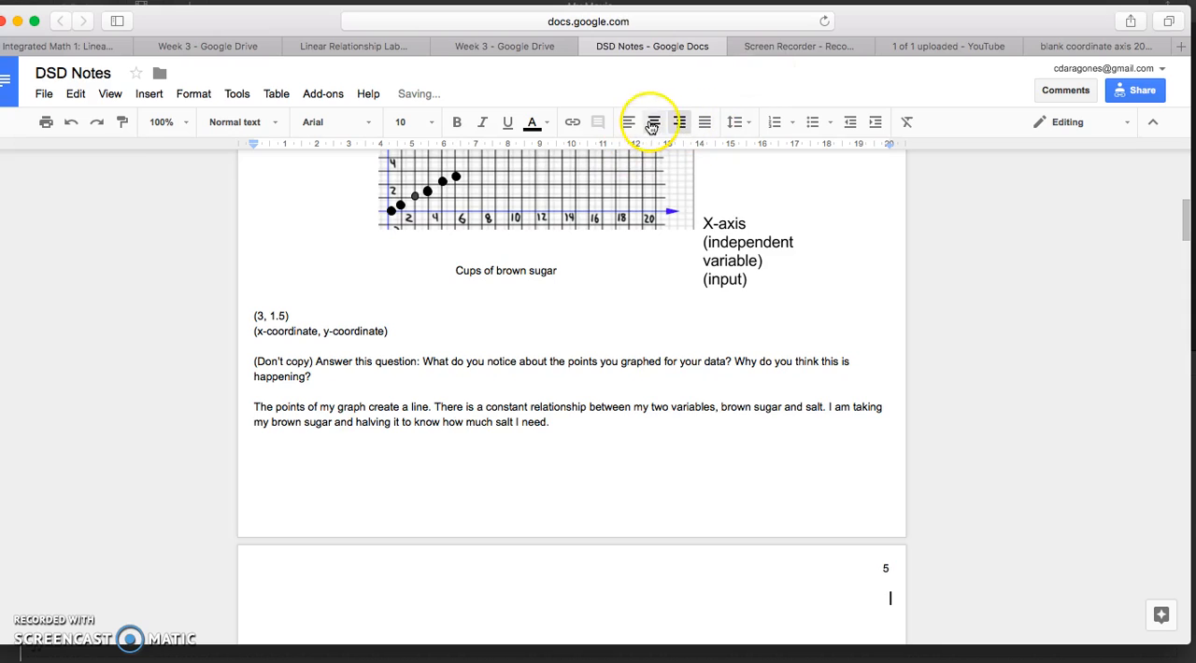
text(Linear Relationships)
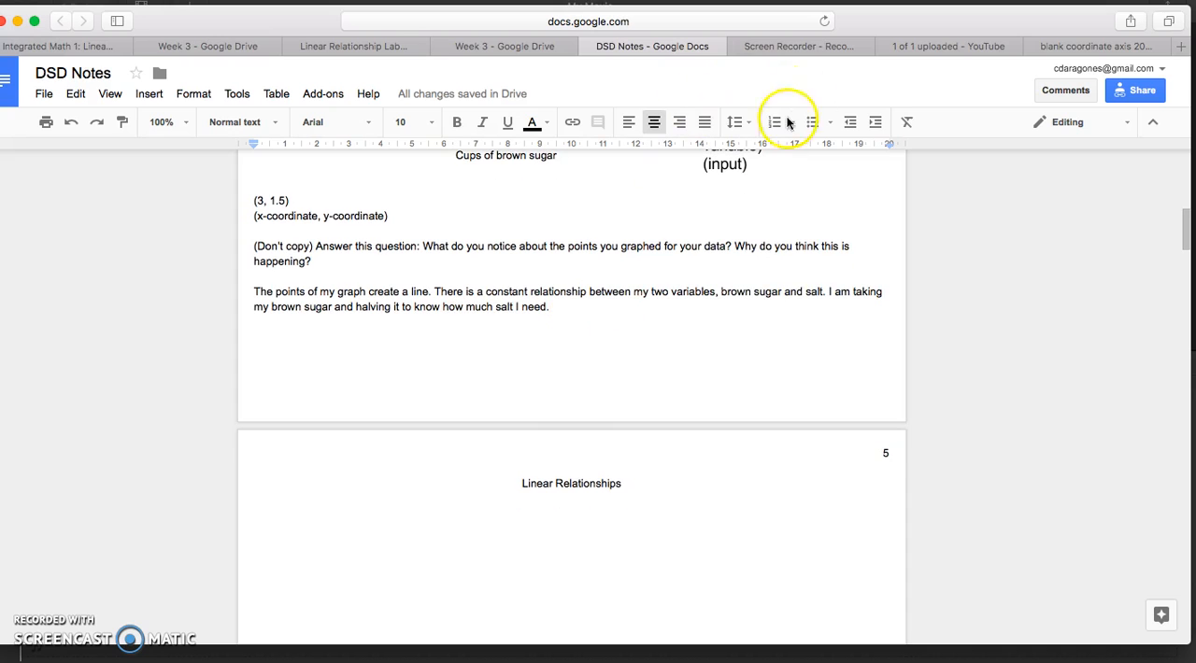
click(627, 122)
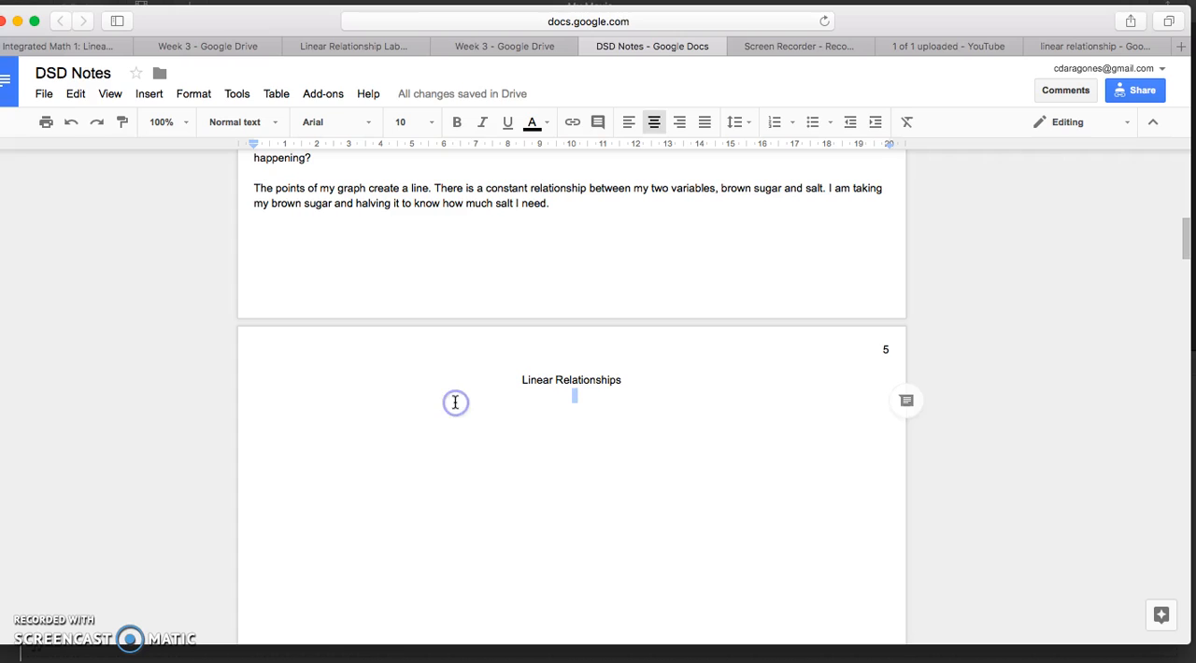
Define a Linear Relationship: independent variable changing at a constant rate gives the dependent variable, then 'Example:'
text(Linear Relationship - when the ind)
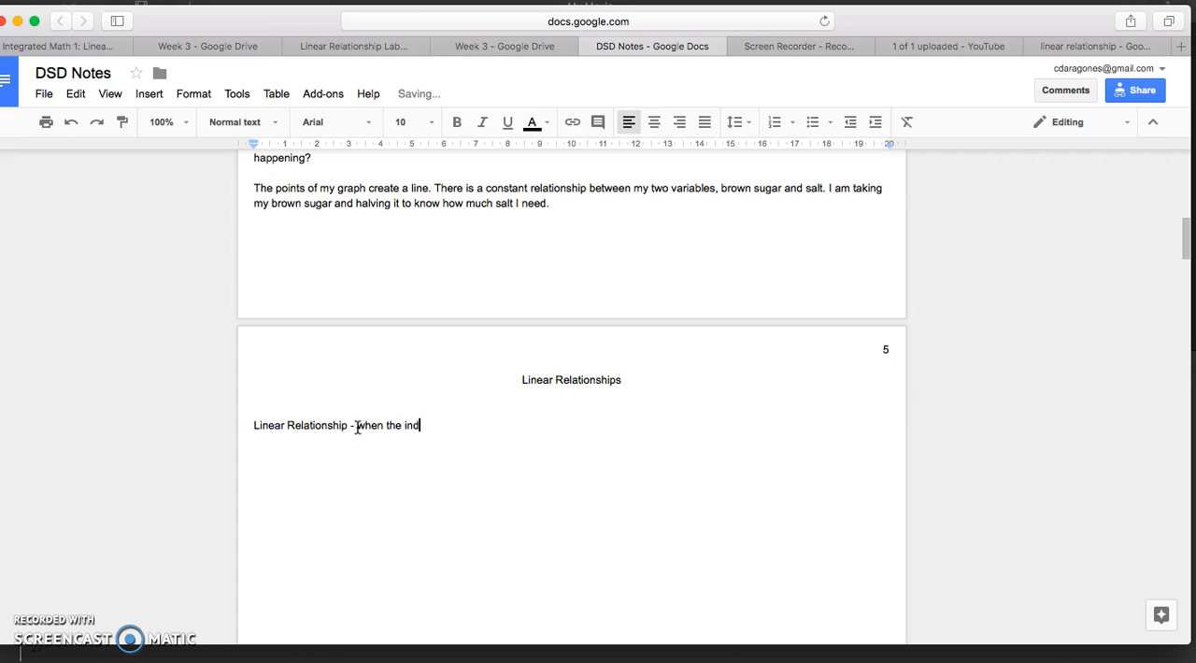
text(ependent variable)
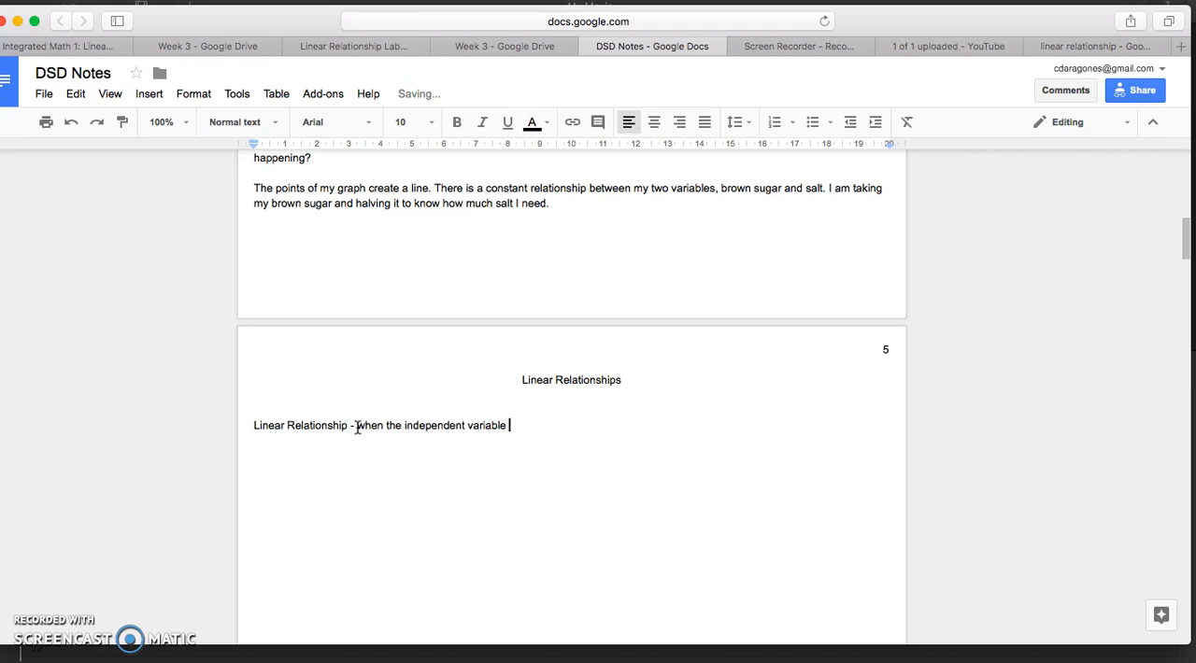
text(is changing at a CONSTANT rate of change to produce)
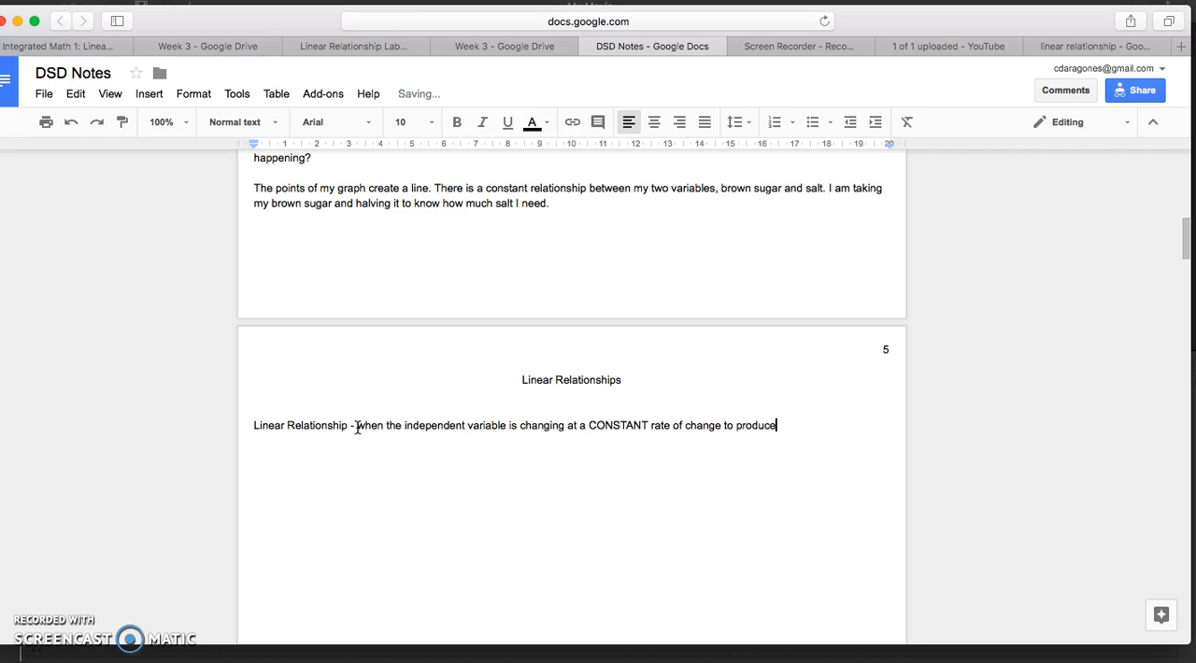
text(the dependent variable)
text(Example:)
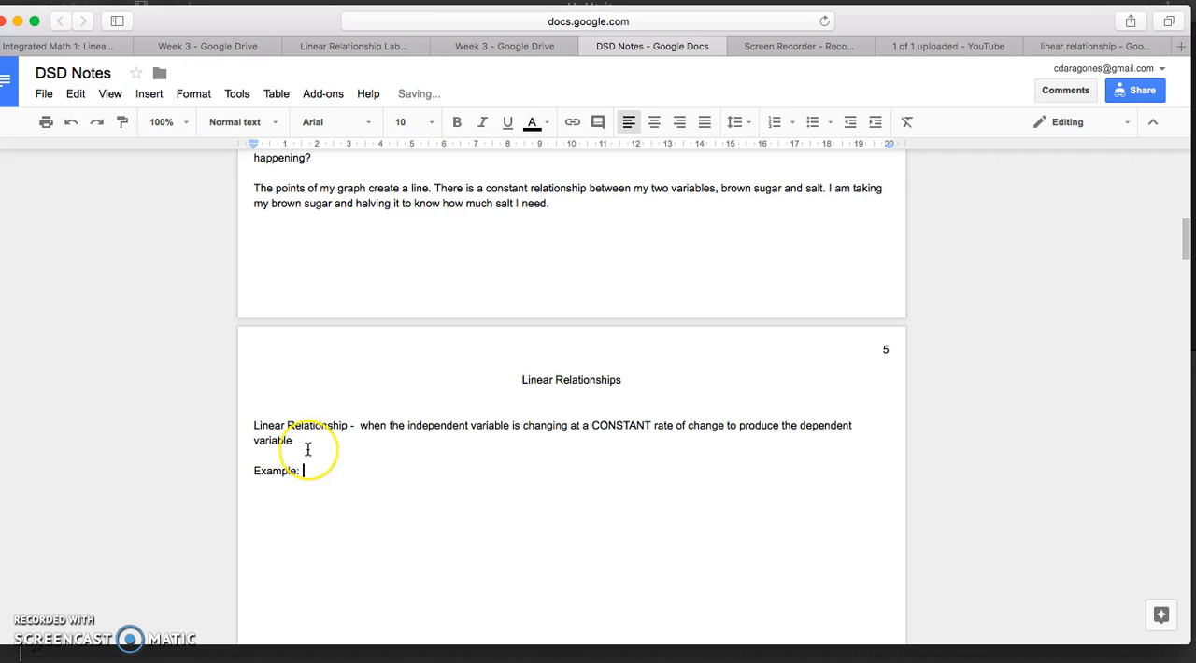
Write the example start: 1 candy bar costs $2, then 2 candy bars
text(For every candy bar)
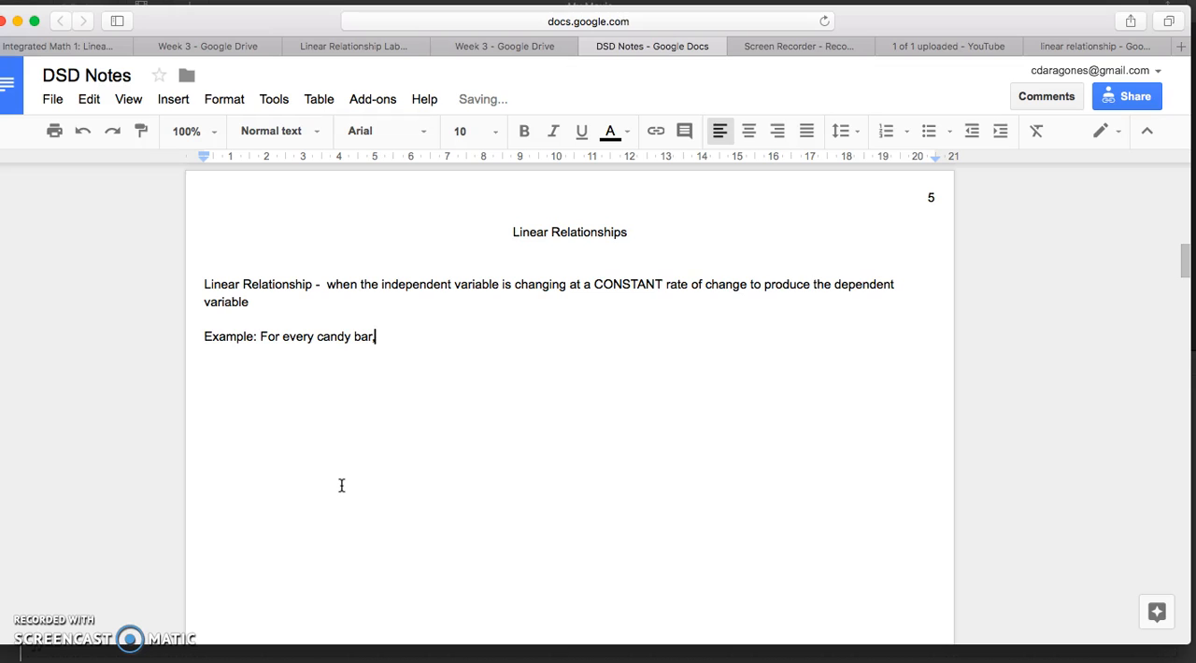
text(you spend $)
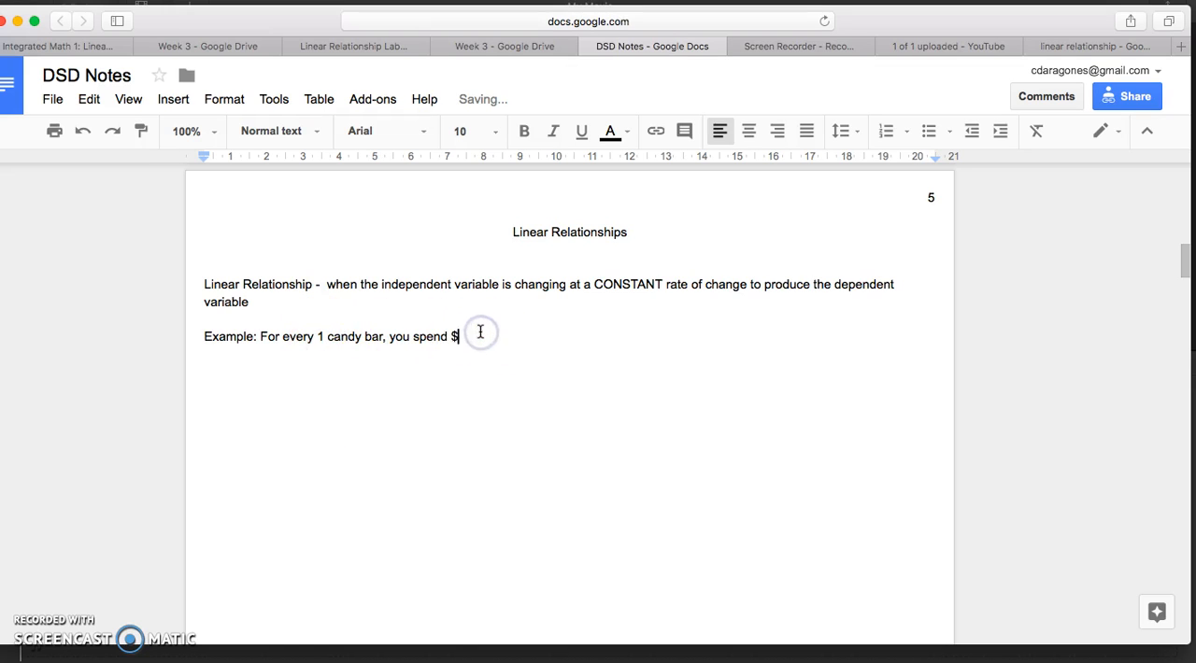
text(2.)
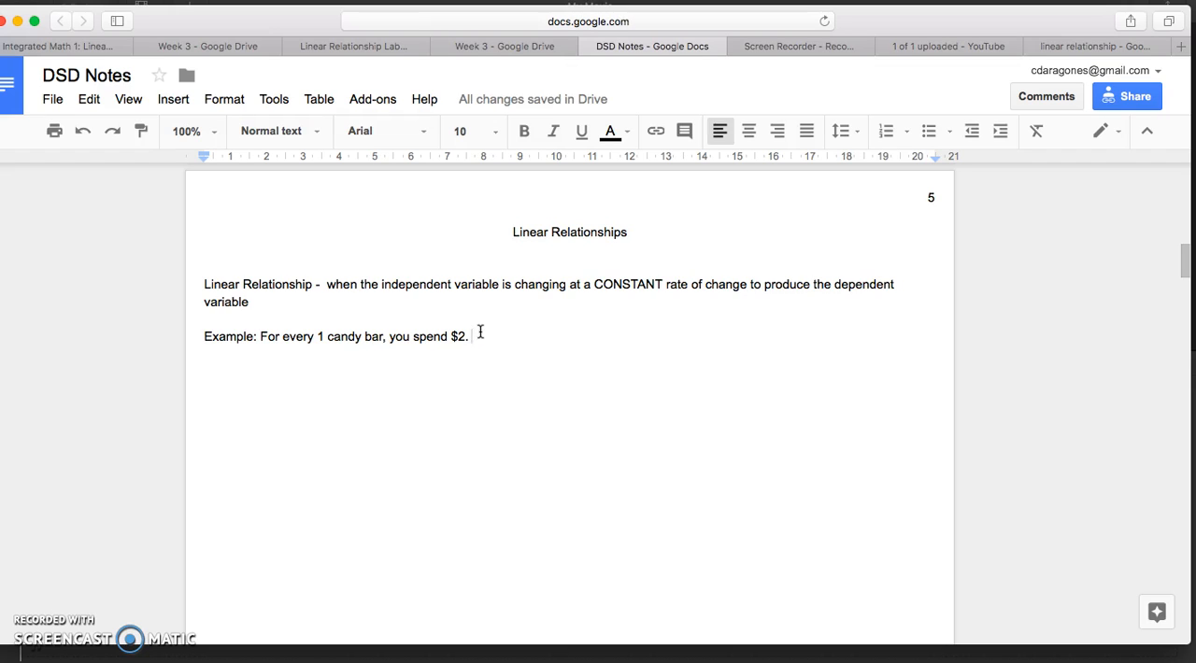
text(2 candy bars)
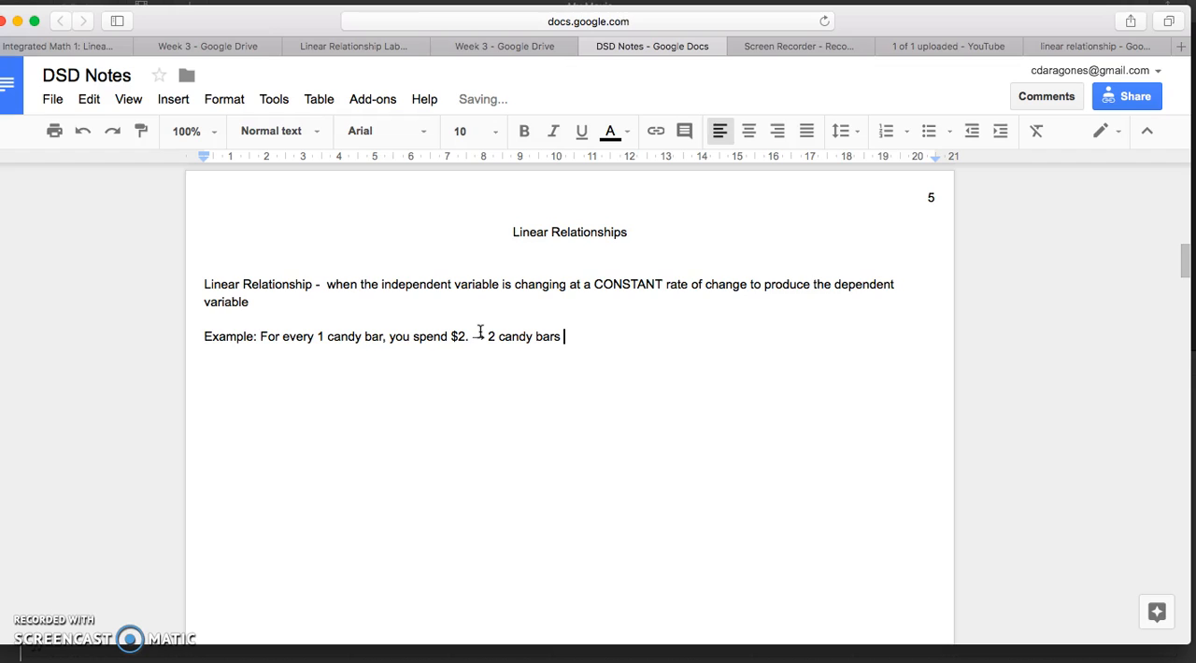
Finish the sequence: 2 candy bars cost $4 and 3 cost $6
text(,)
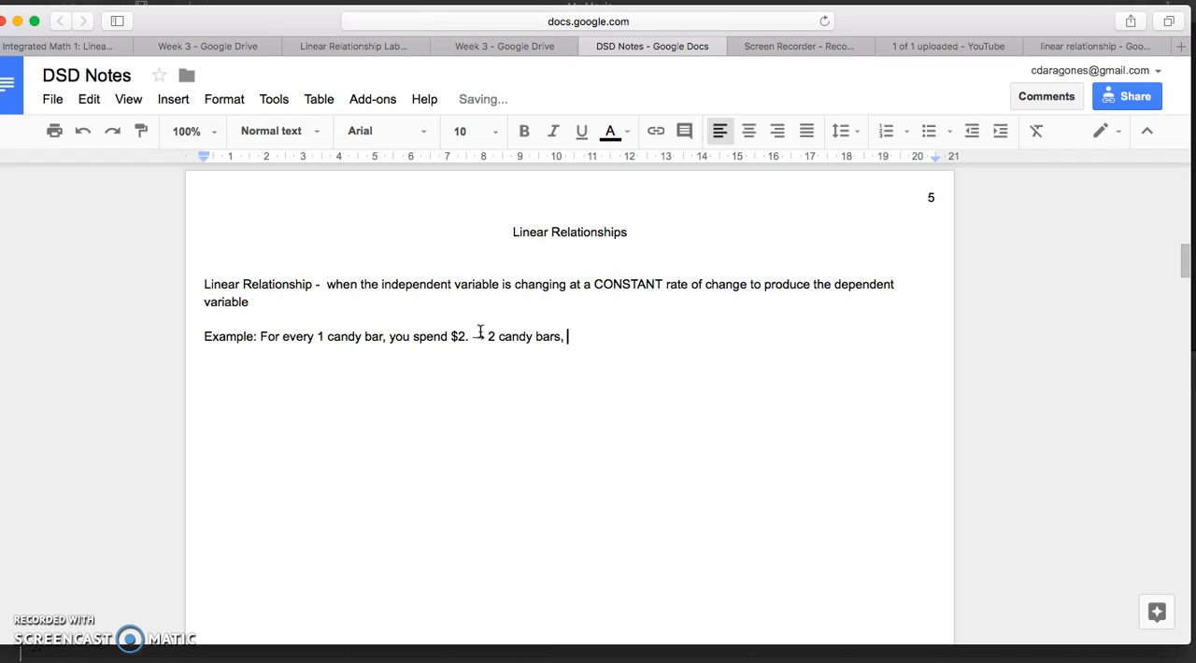
text(you spend $4. -)
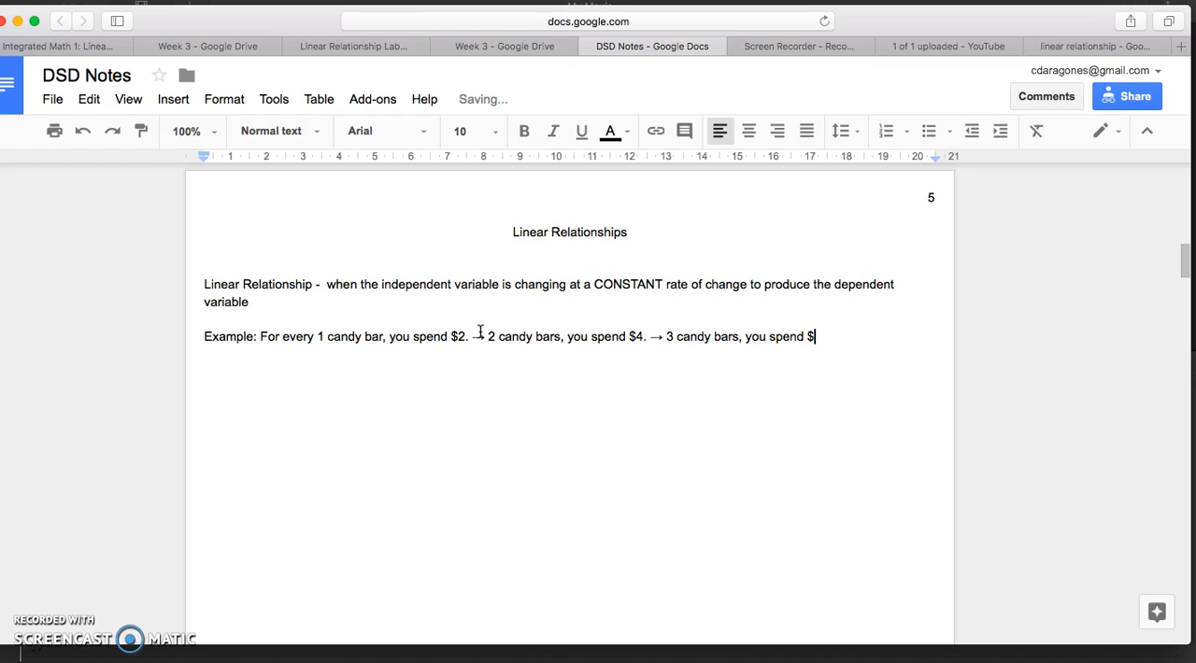
text(6.)
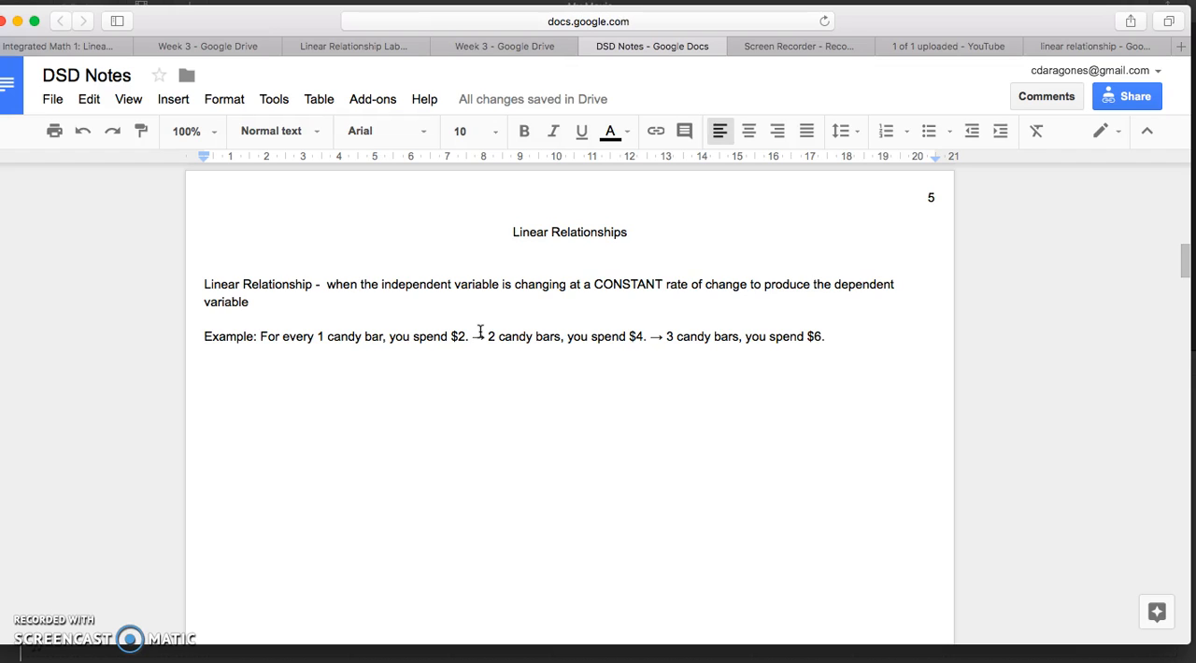
click(824, 337)
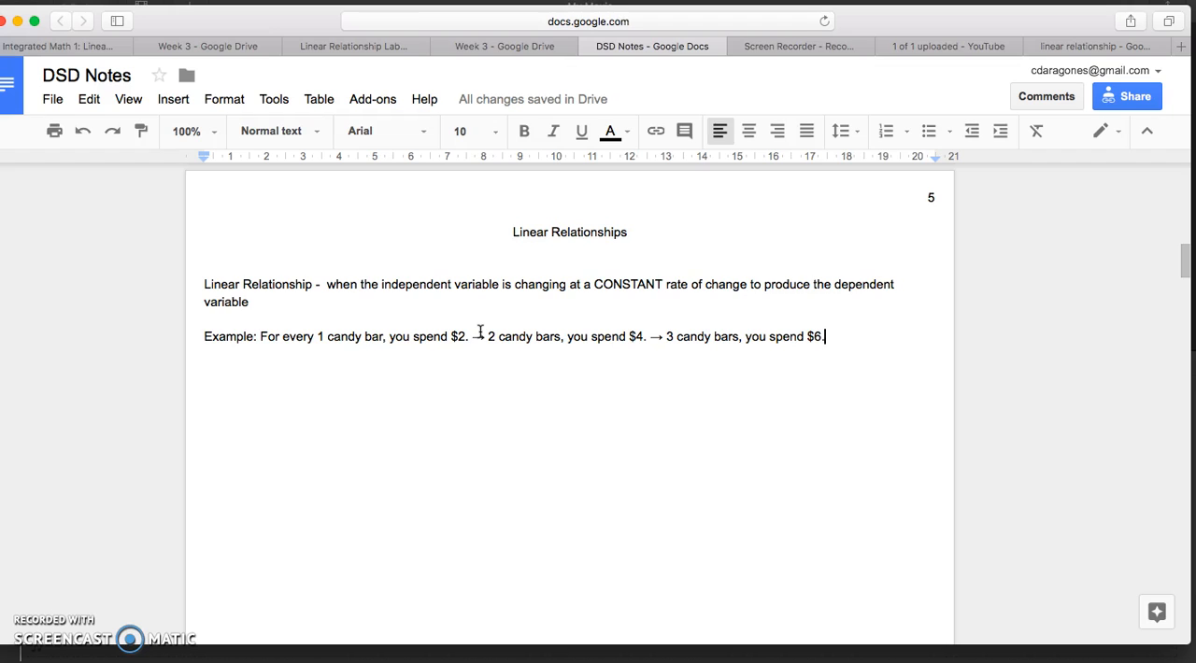
mouse_move(454, 437)
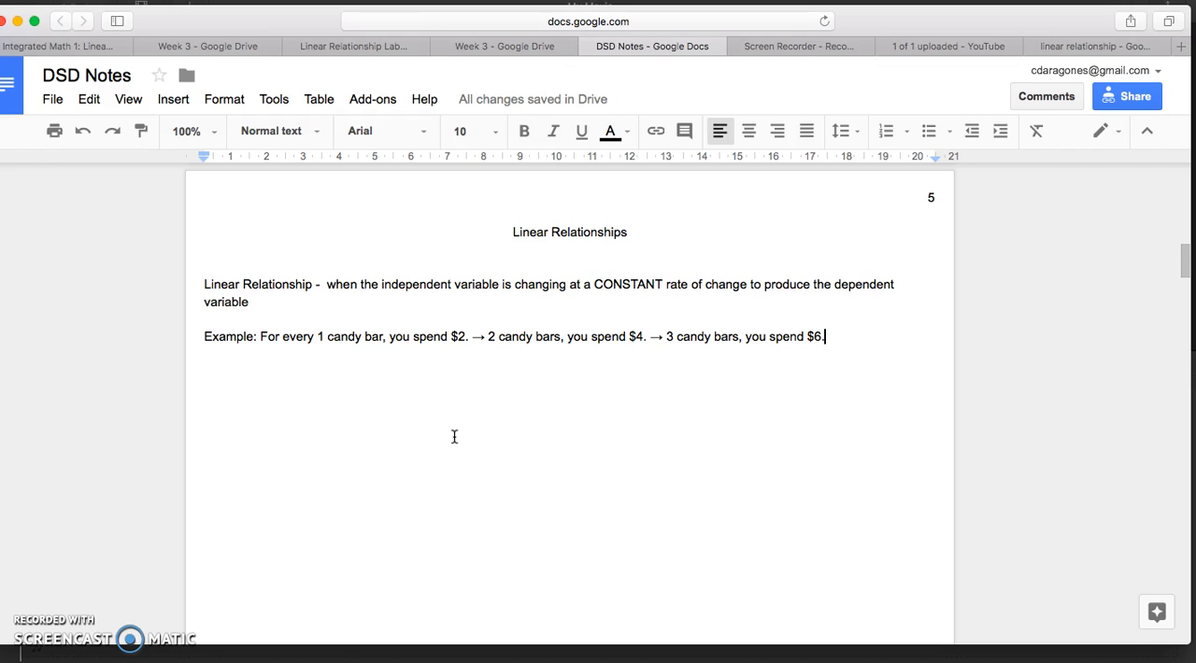
mouse_move(389, 478)
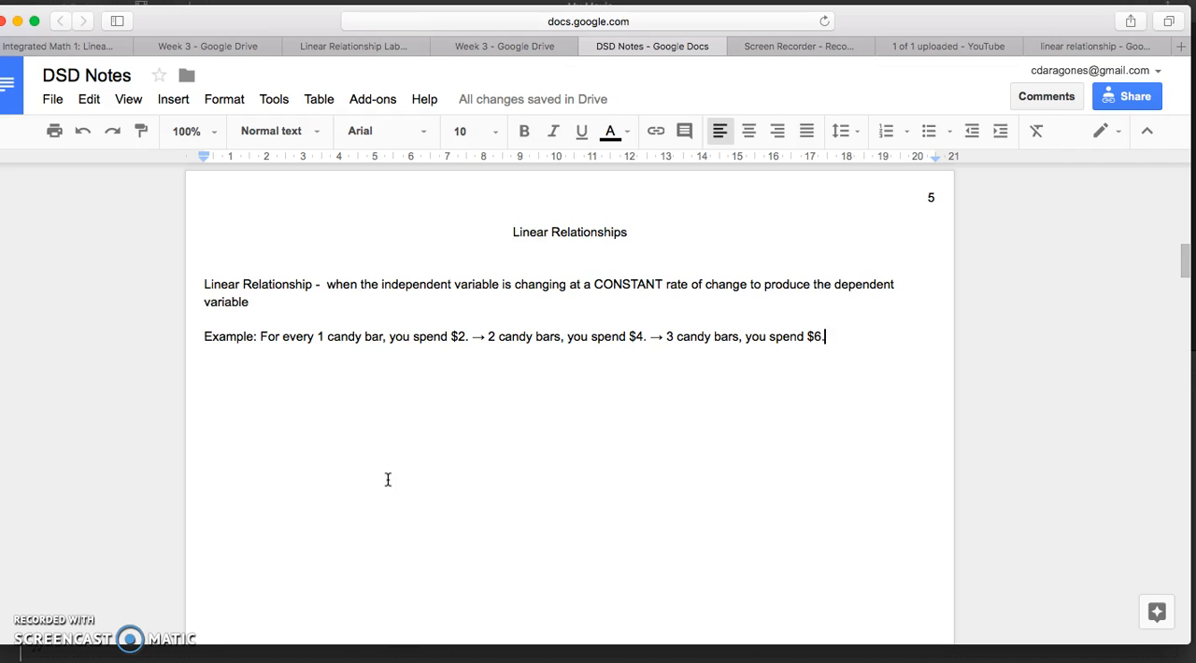